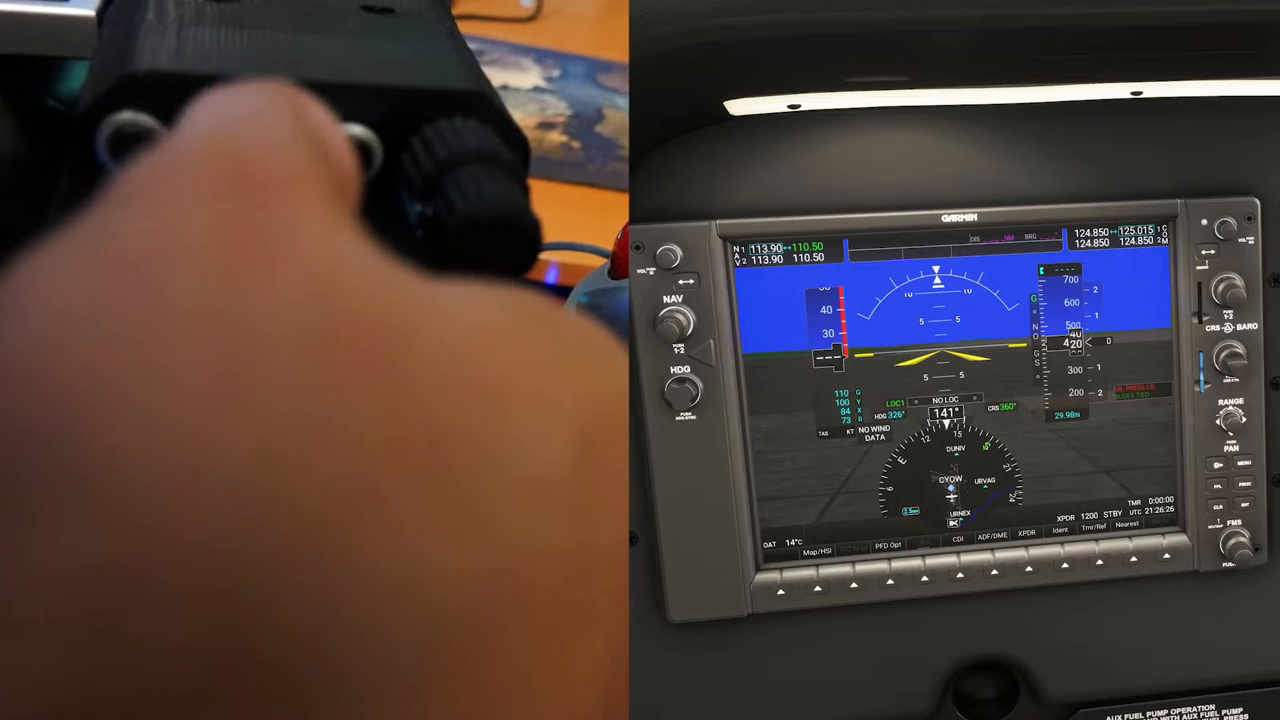
Step: Show the EQPro-G6 window for bus A2 with its low peak and steep high cut
{"action": "left_click", "coordinate": [688, 315]}
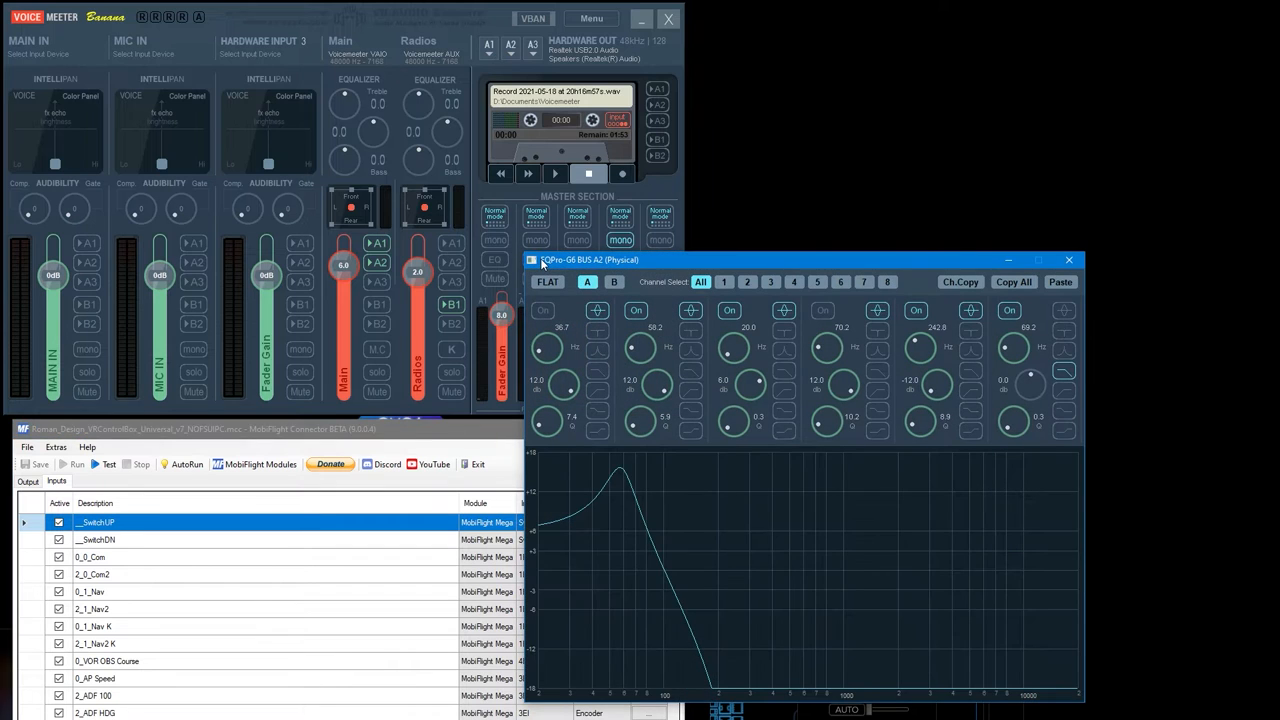
{"action": "mouse_move", "coordinate": [793, 540]}
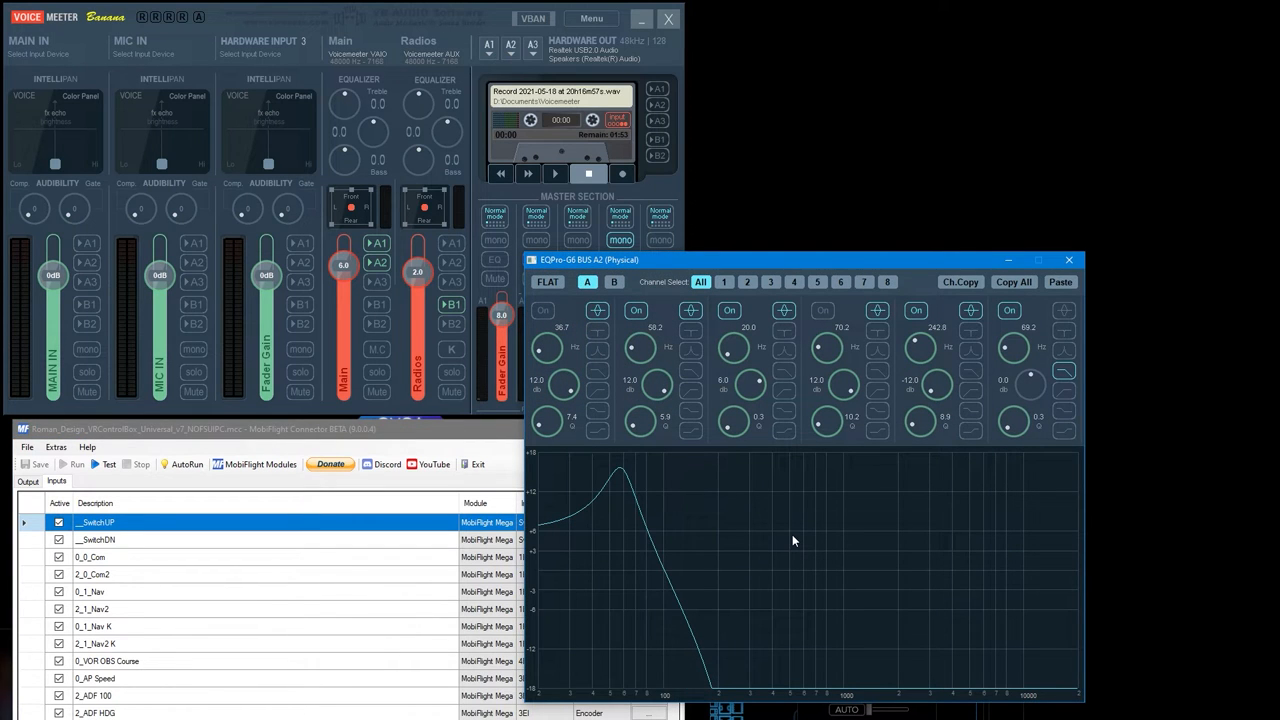
{"action": "mouse_move", "coordinate": [797, 606]}
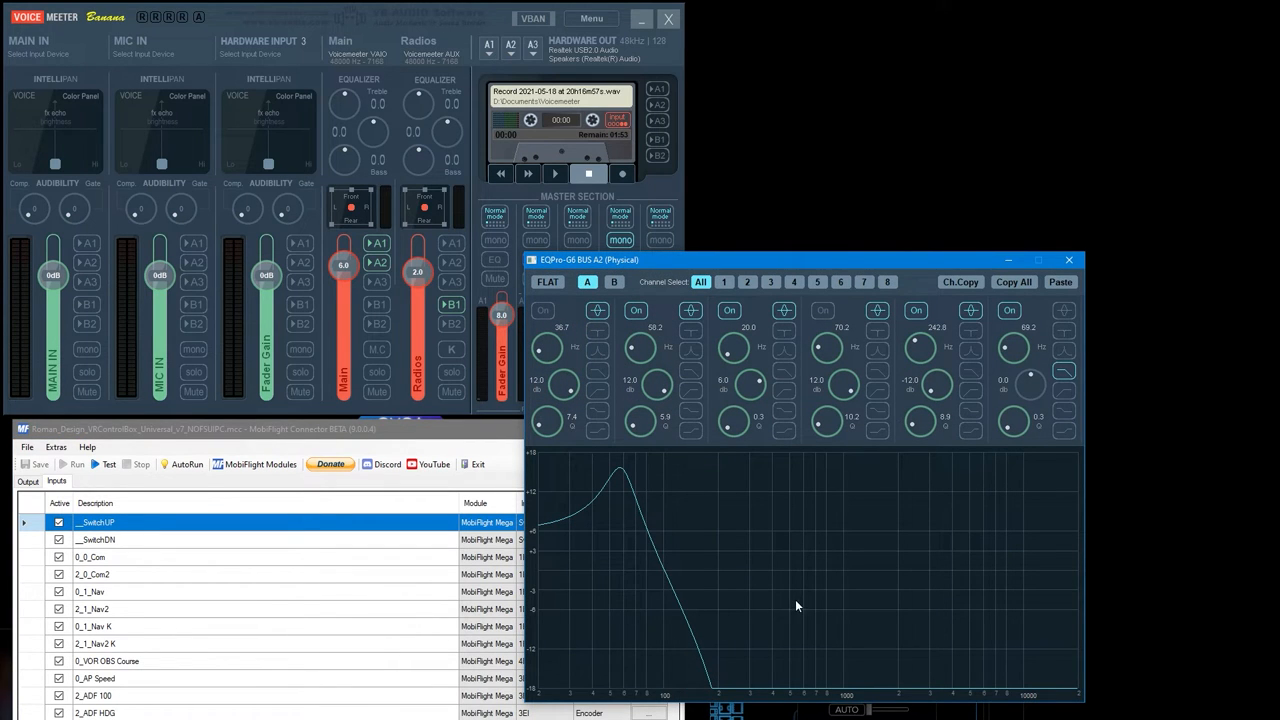
{"action": "mouse_move", "coordinate": [613, 510]}
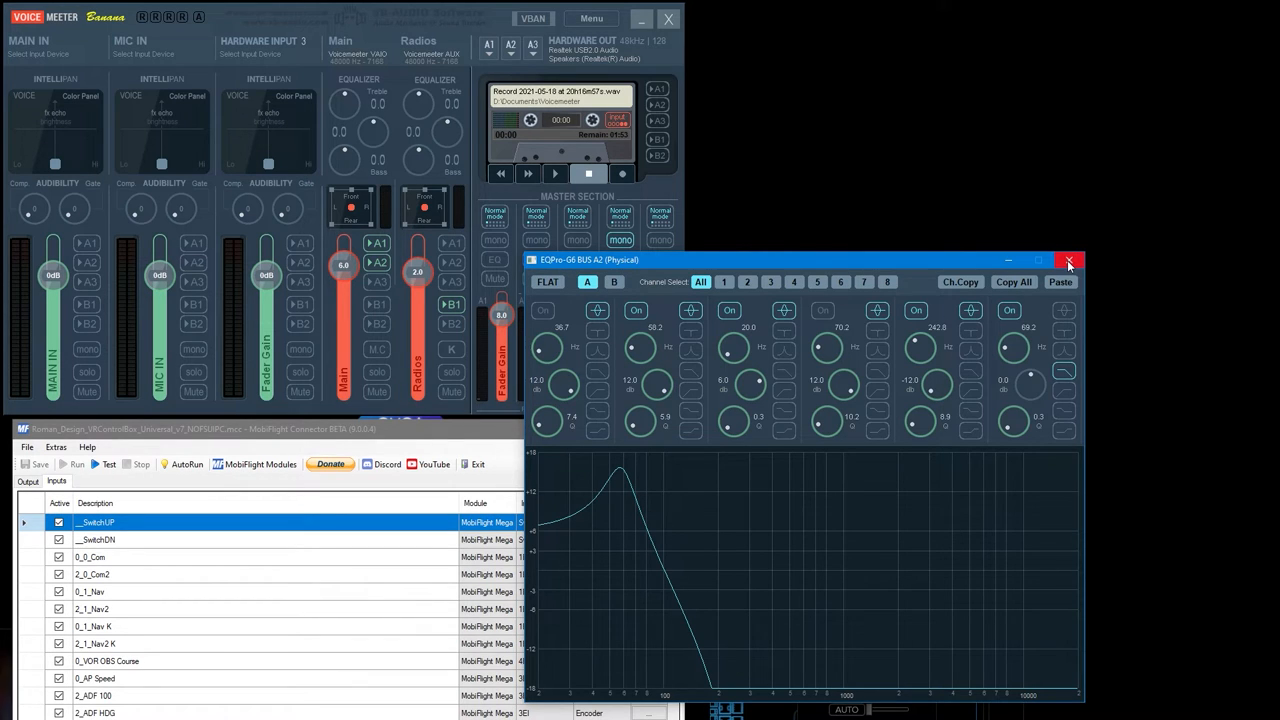
{"action": "mouse_move", "coordinate": [1069, 261]}
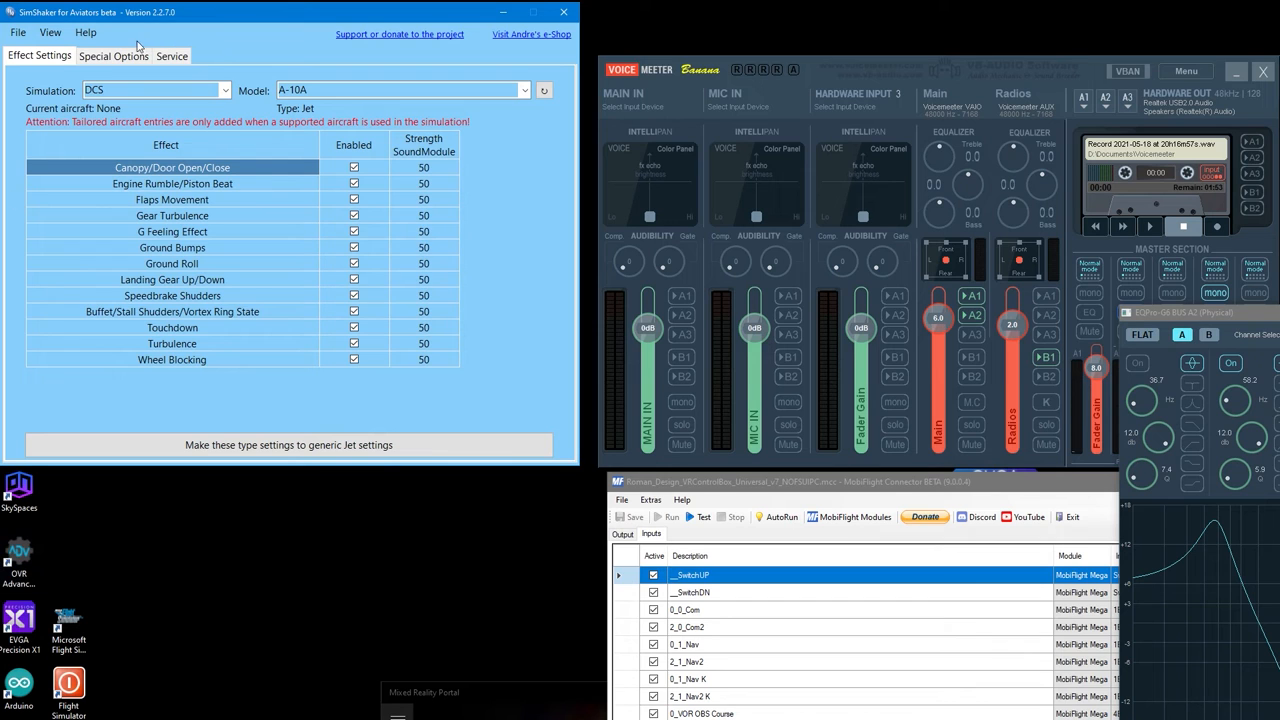
Step: From the Service settings, bring up the SimShaker Sound Module window and its Test page
{"action": "left_click", "coordinate": [171, 55]}
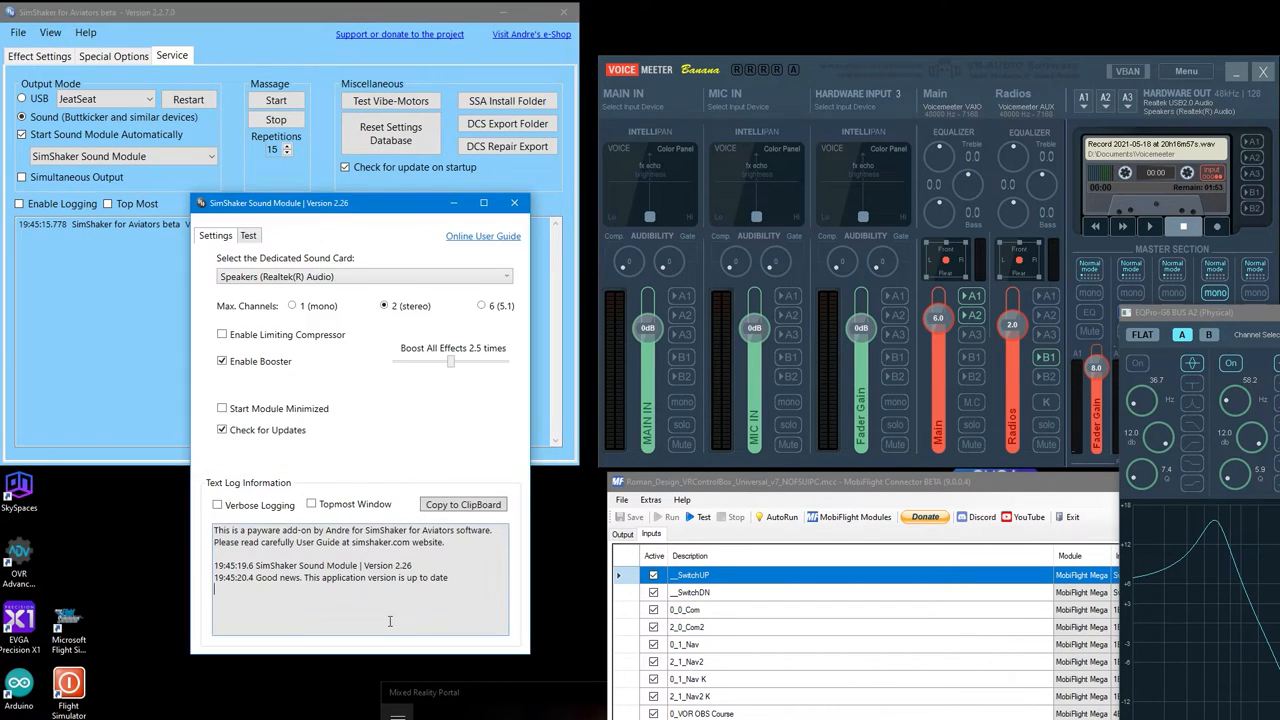
{"action": "left_click", "coordinate": [247, 235]}
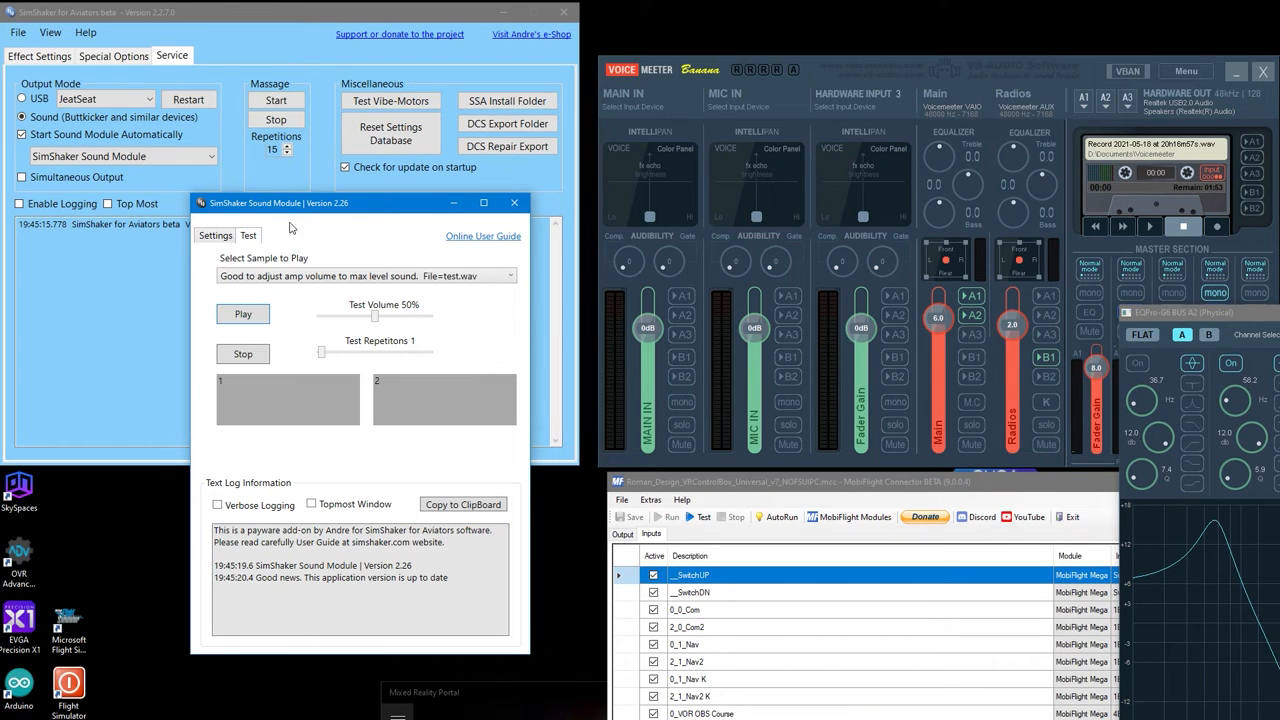
{"action": "left_click", "coordinate": [214, 235]}
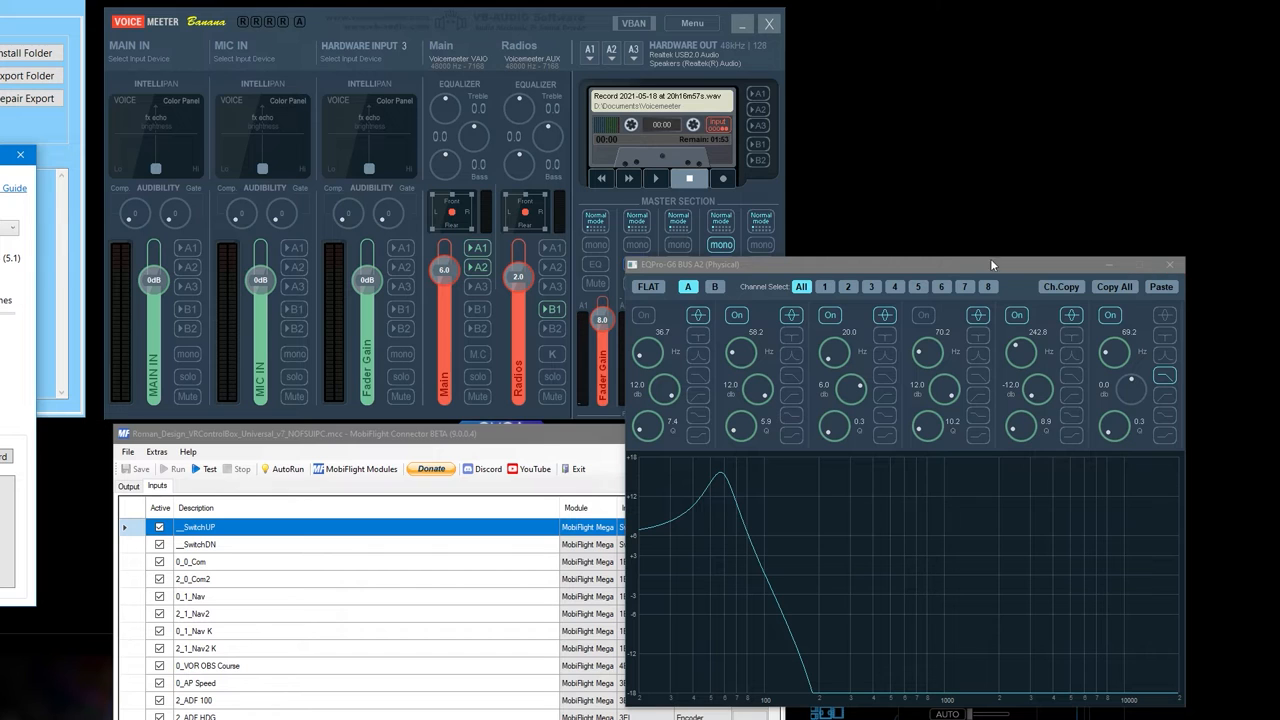
{"action": "mouse_move", "coordinate": [1182, 258]}
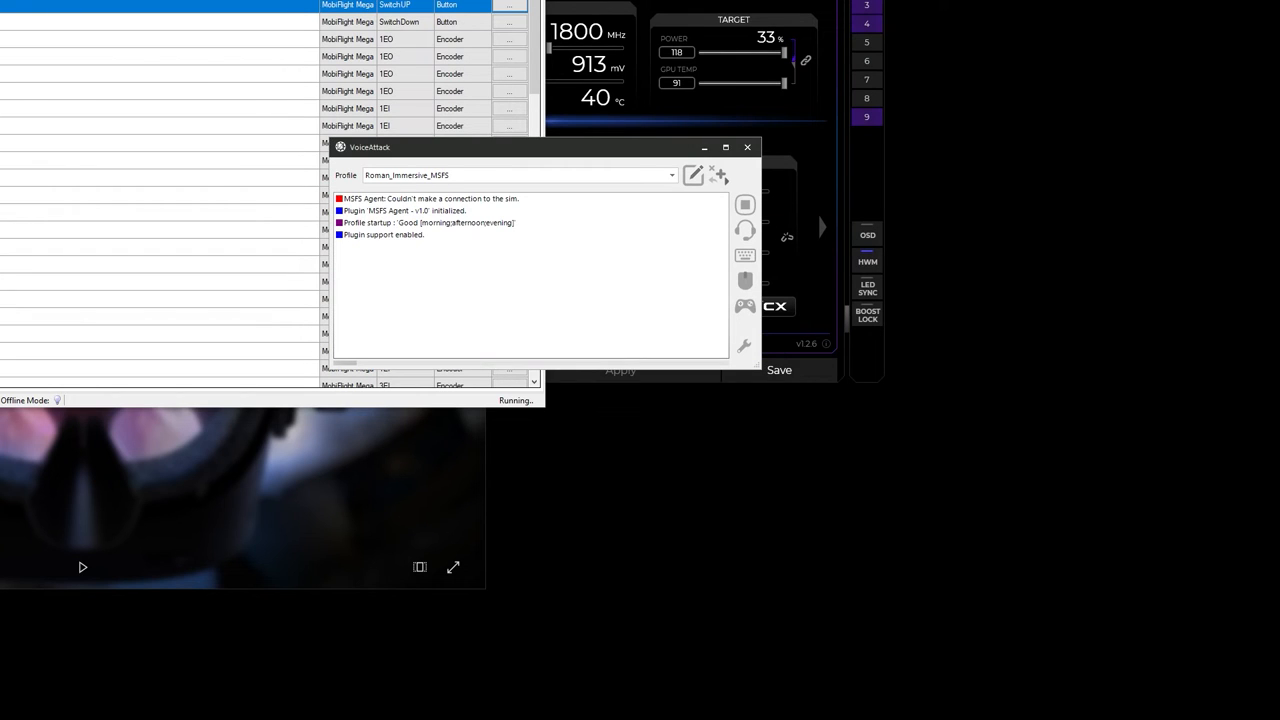
{"action": "mouse_move", "coordinate": [395, 505]}
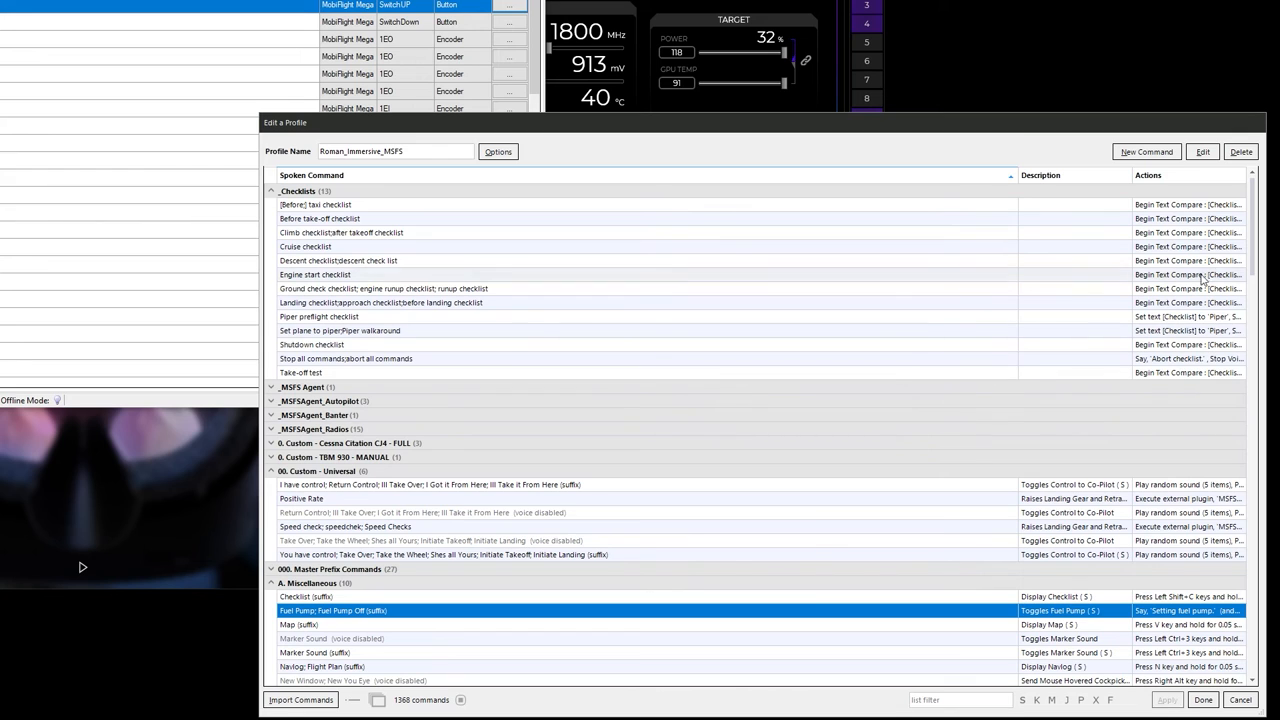
Step: Scroll the Spoken Command list from Checklists down to the D. Autopilot commands
{"action": "scroll", "scroll_direction": "down", "scroll_amount": 3}
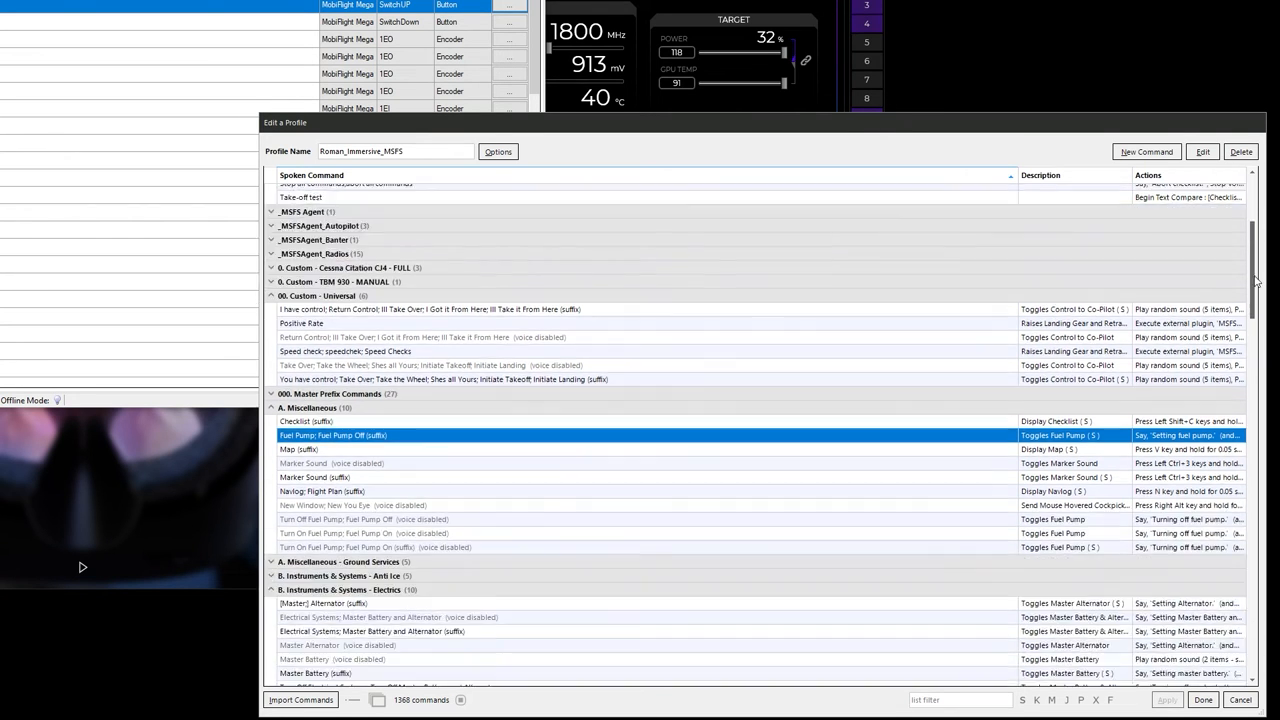
{"action": "scroll", "scroll_direction": "down", "scroll_amount": 3}
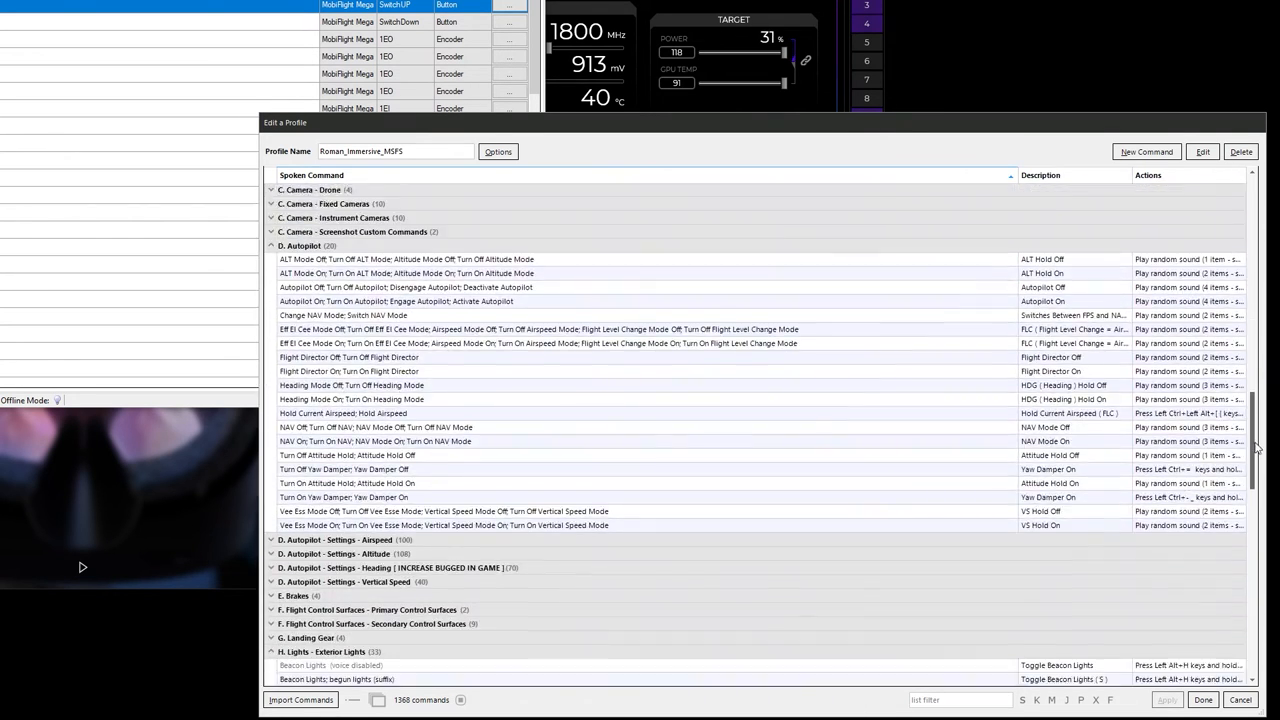
{"action": "scroll", "scroll_direction": "down", "scroll_amount": 3}
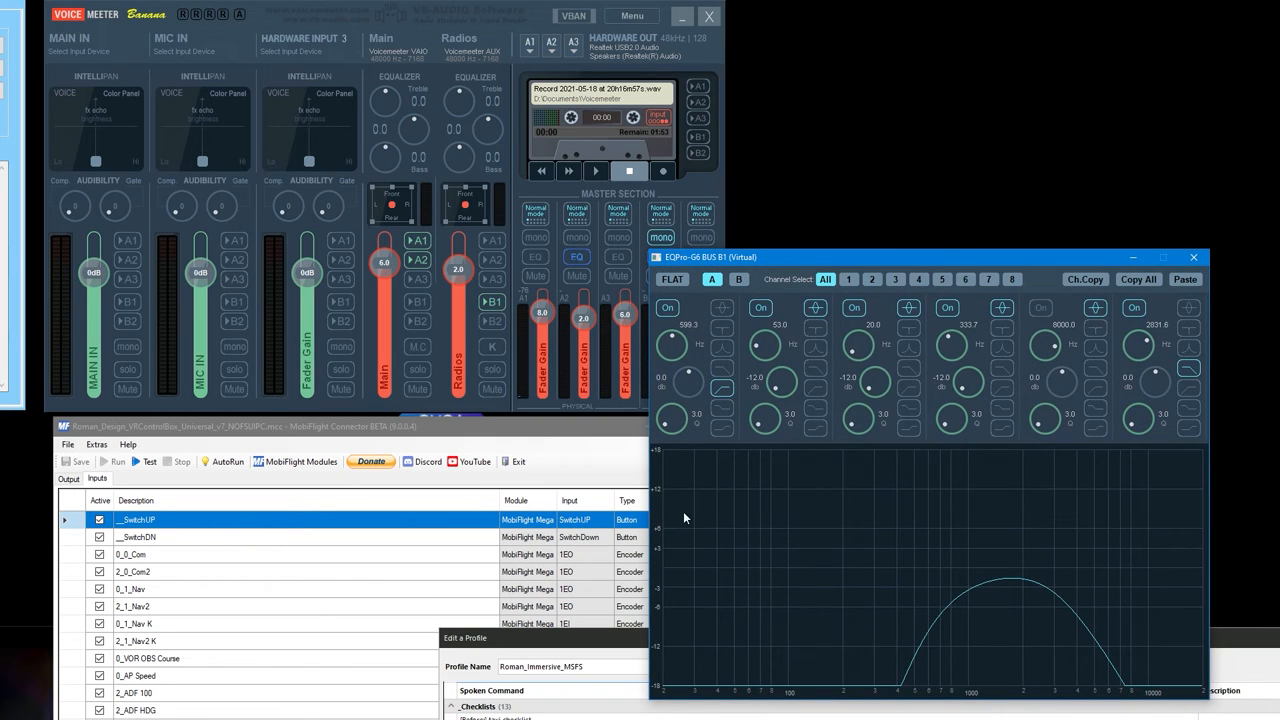
{"action": "mouse_move", "coordinate": [472, 285]}
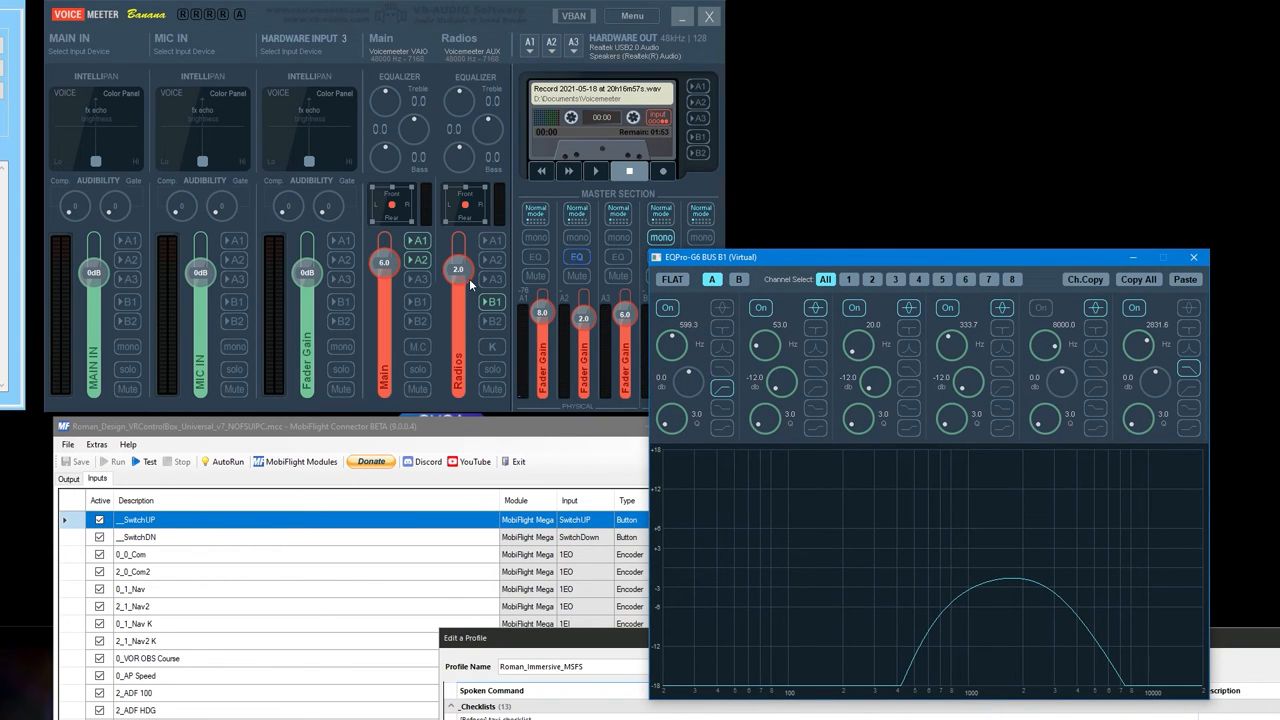
{"action": "mouse_move", "coordinate": [467, 295]}
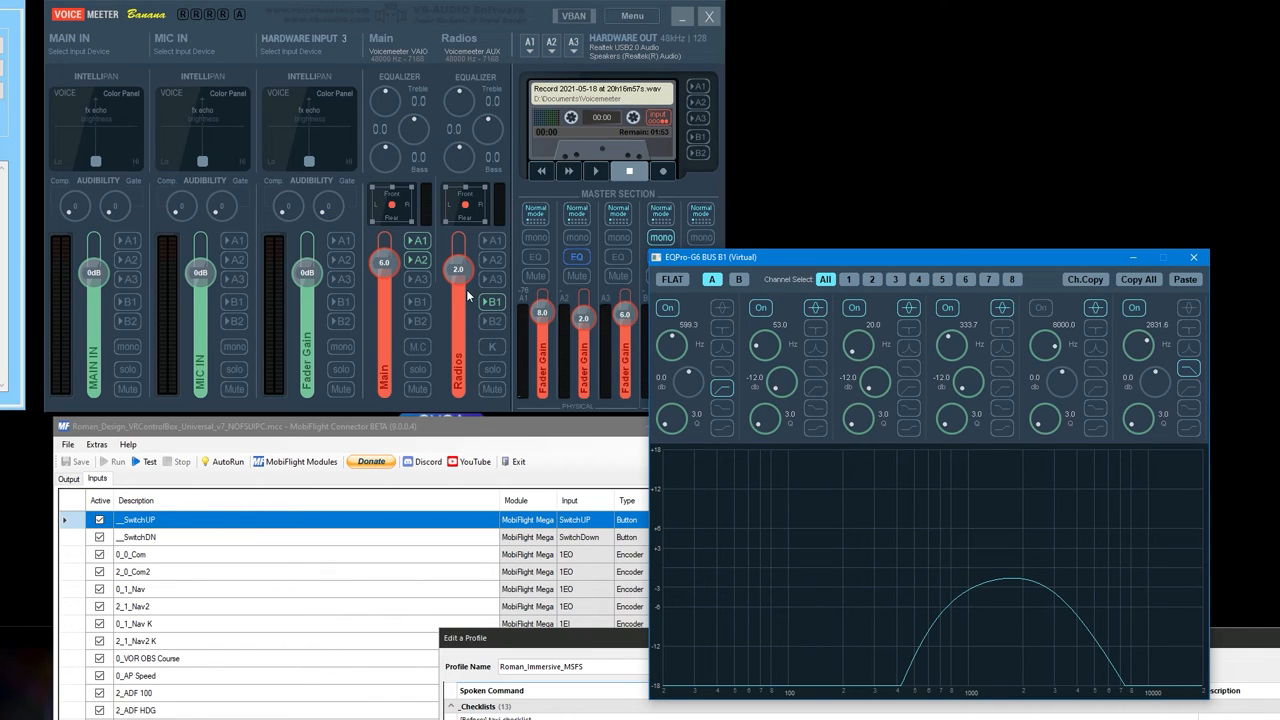